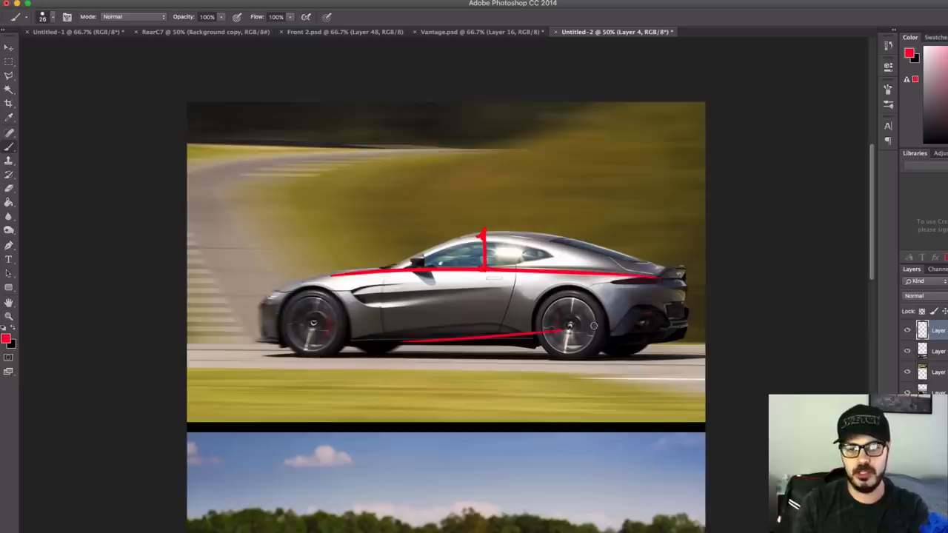
Brush a red vertical guide and 1/3, 2/3 height marks over the grey Vantage profile
{"action": "left_click_drag", "start_coordinate": [459, 240], "coordinate": [560, 237]}
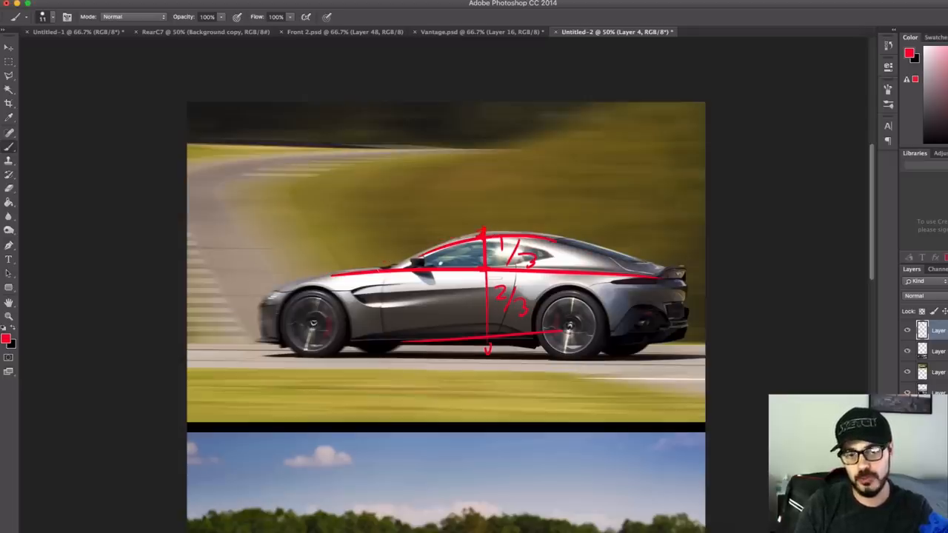
{"action": "left_click_drag", "start_coordinate": [400, 255], "coordinate": [664, 263]}
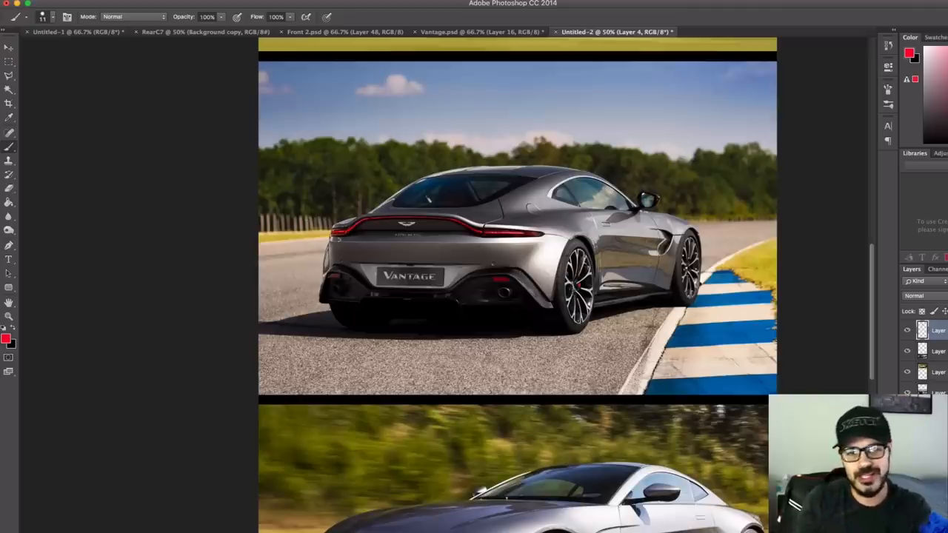
{"action": "left_click_drag", "start_coordinate": [325, 219], "coordinate": [563, 222]}
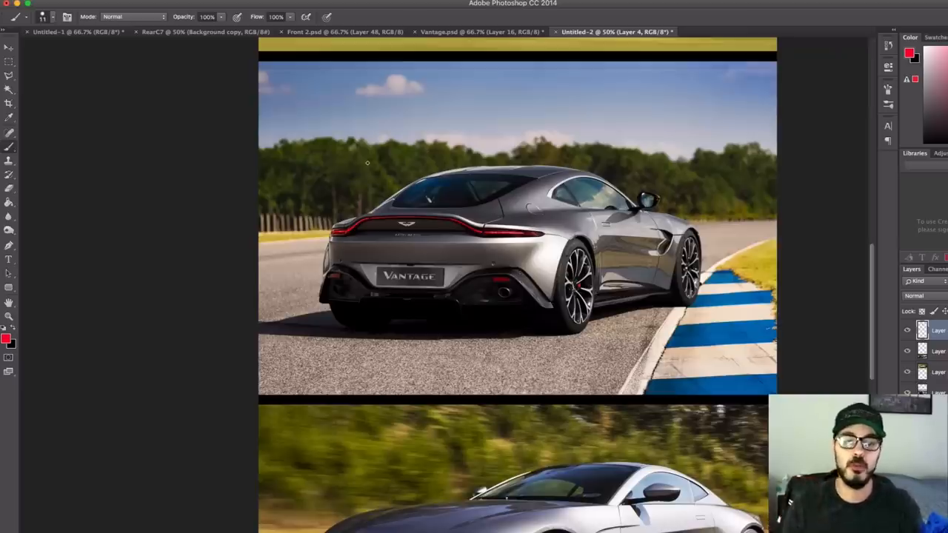
{"action": "scroll", "scroll_direction": "down", "scroll_amount": 3}
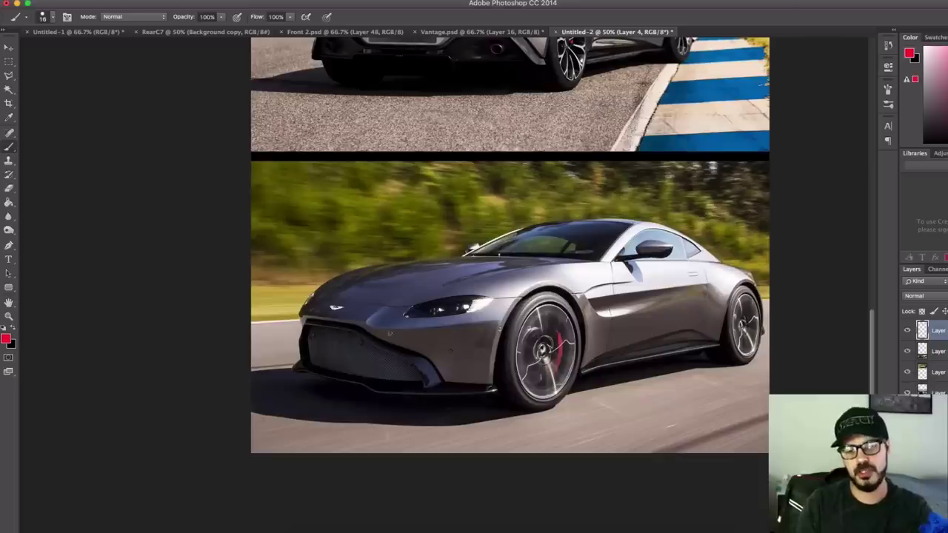
{"action": "left_click_drag", "start_coordinate": [444, 338], "coordinate": [496, 363]}
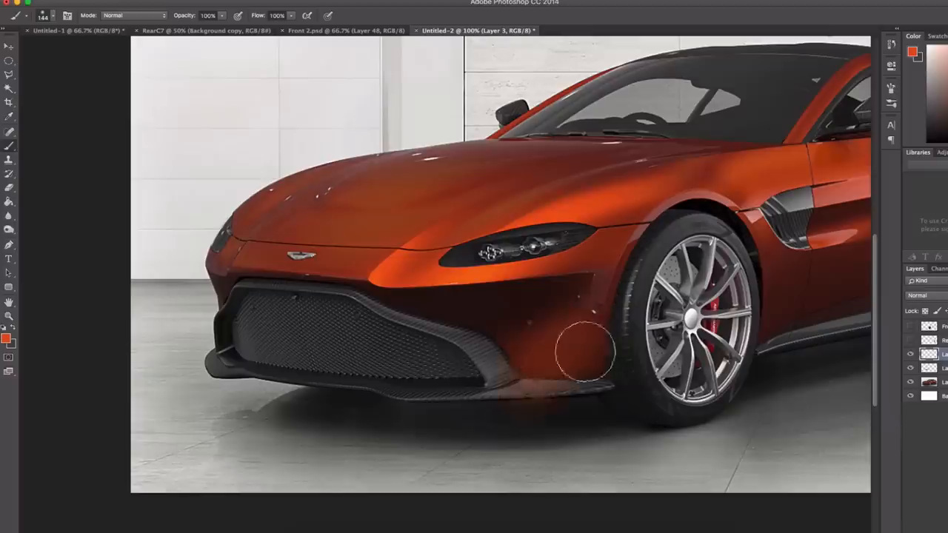
Erase the dark shading on Layer 5 around the front bumper's lower corner with a soft eraser
{"action": "left_click_drag", "start_coordinate": [584, 363], "coordinate": [589, 363]}
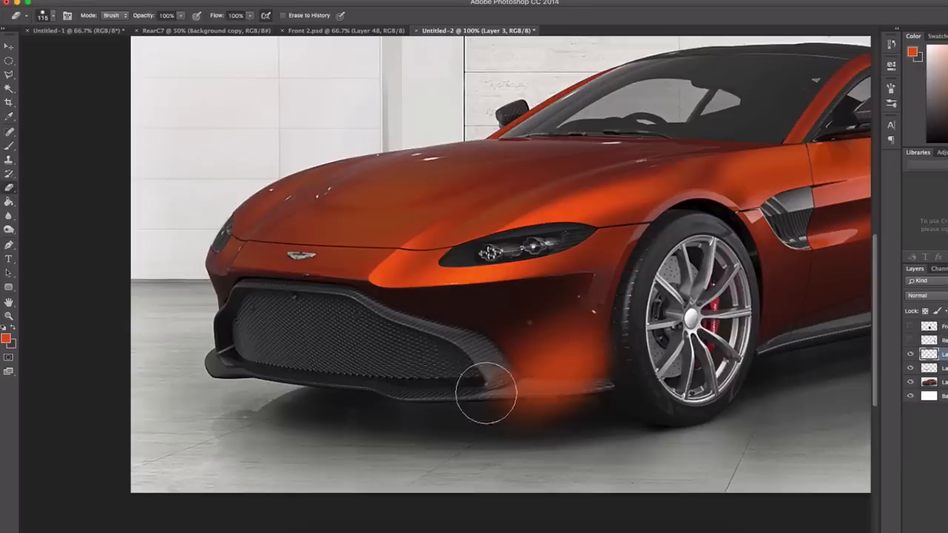
{"action": "left_click_drag", "start_coordinate": [481, 397], "coordinate": [648, 407]}
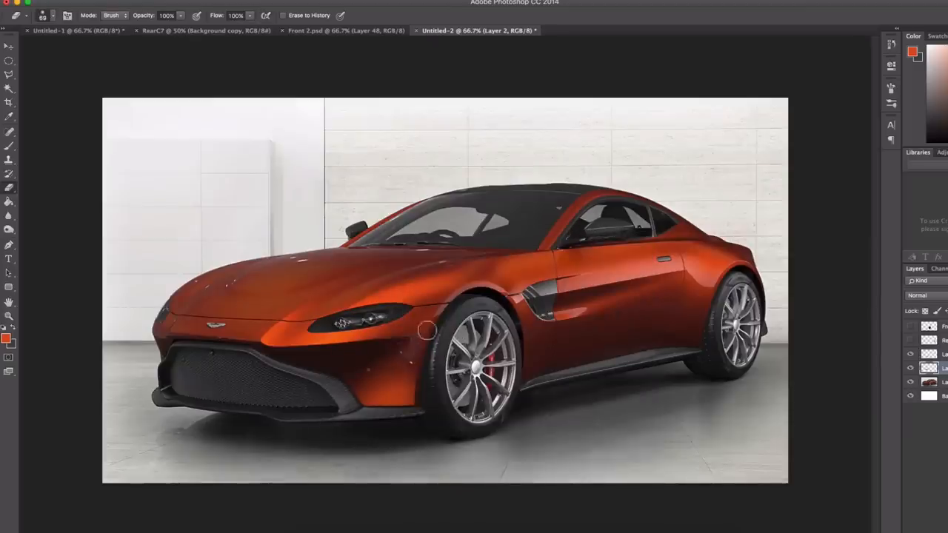
{"action": "mouse_move", "coordinate": [124, 314]}
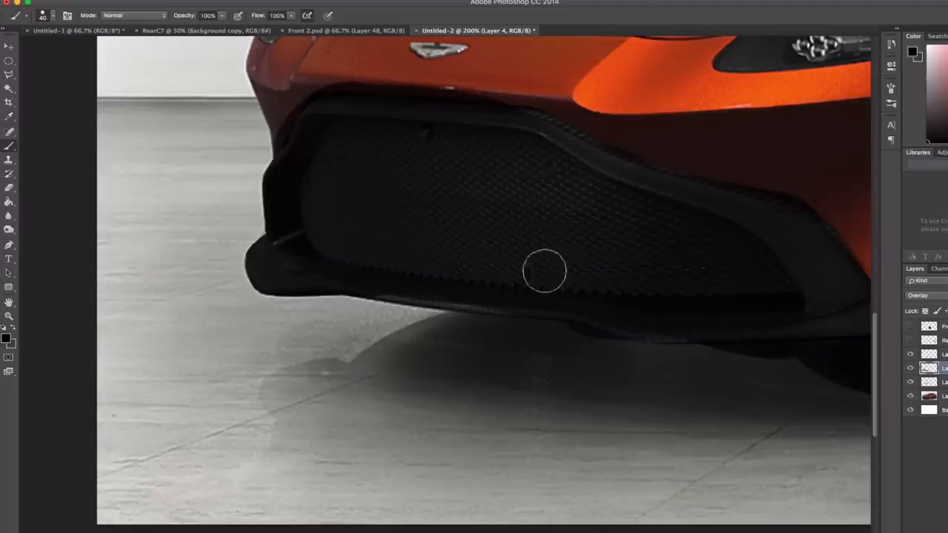
{"action": "mouse_move", "coordinate": [426, 293]}
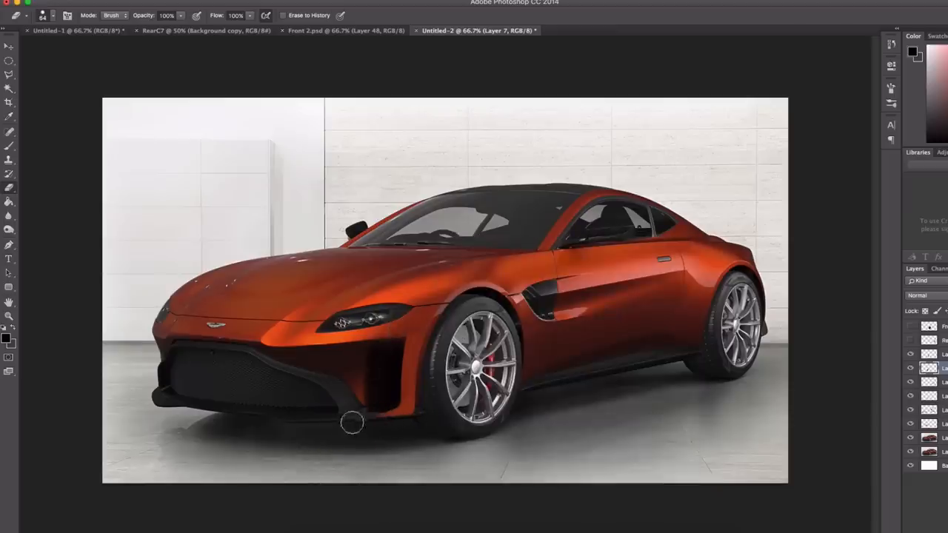
{"action": "mouse_move", "coordinate": [308, 378]}
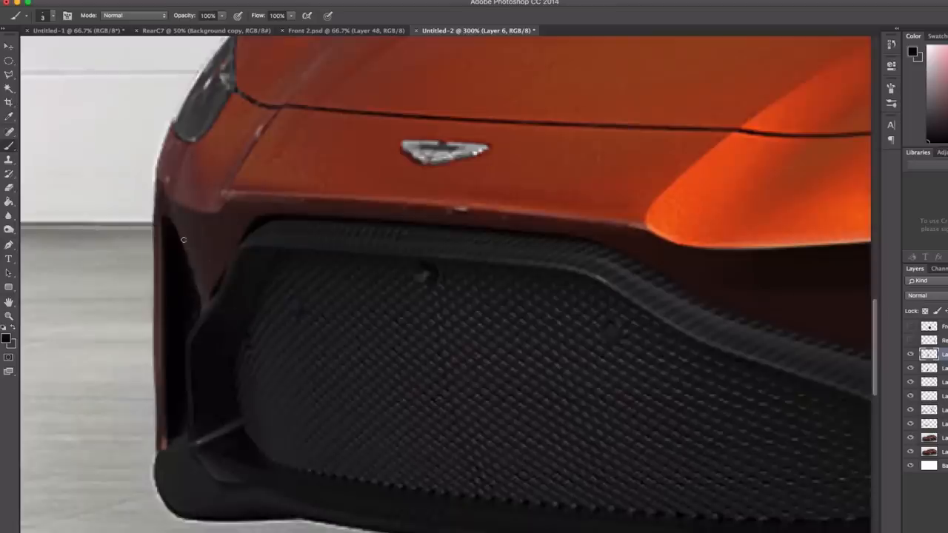
{"action": "mouse_move", "coordinate": [195, 260]}
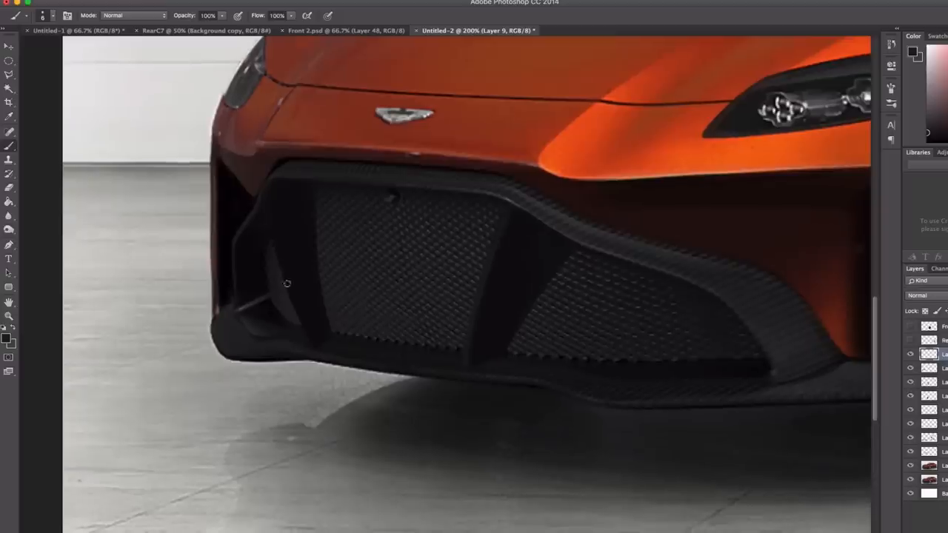
{"action": "mouse_move", "coordinate": [289, 221]}
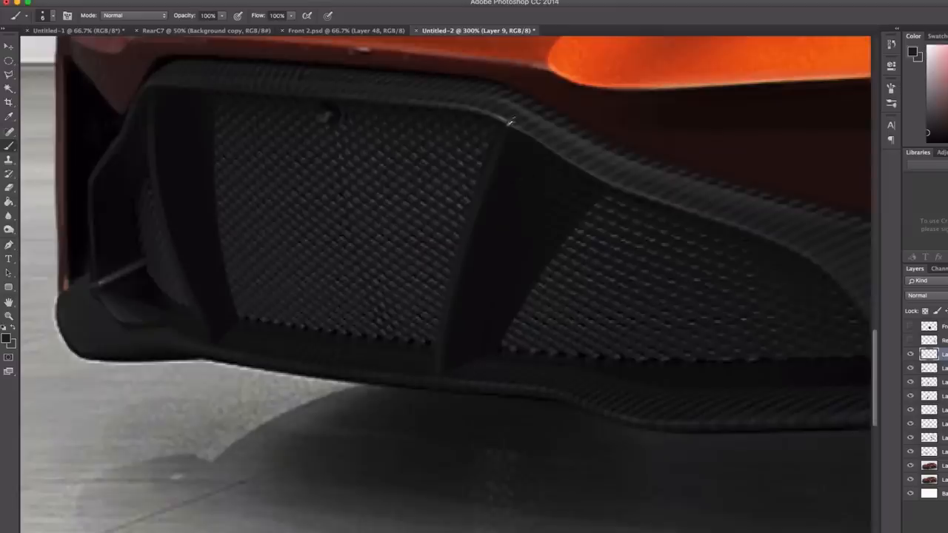
{"action": "mouse_move", "coordinate": [480, 192]}
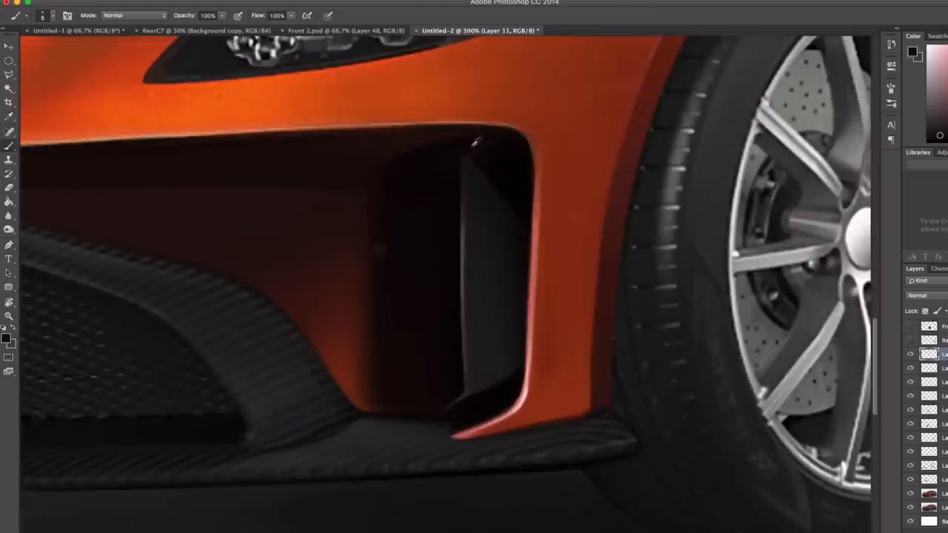
{"action": "mouse_move", "coordinate": [486, 142]}
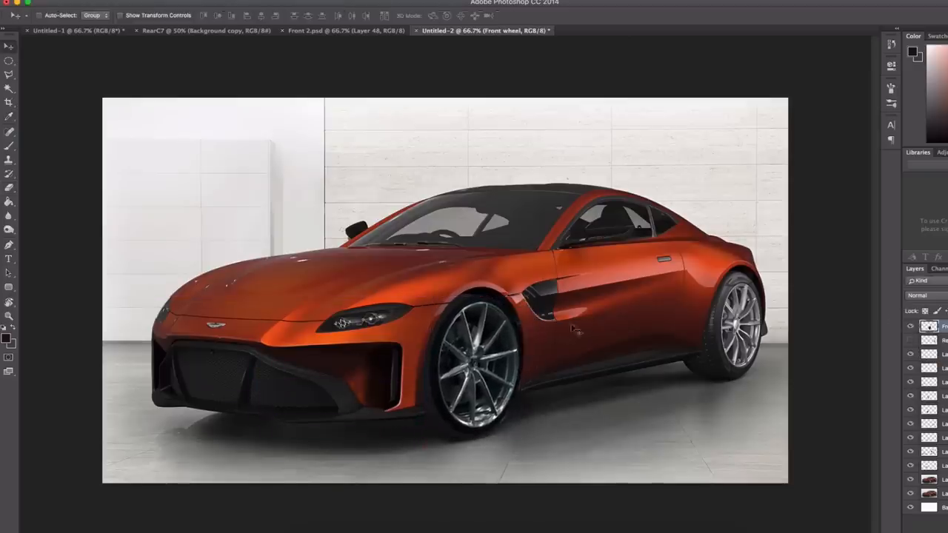
Free Transform the Rear wheel layer to fit the wheel arch and confirm its new size
{"action": "left_click", "coordinate": [148, 3]}
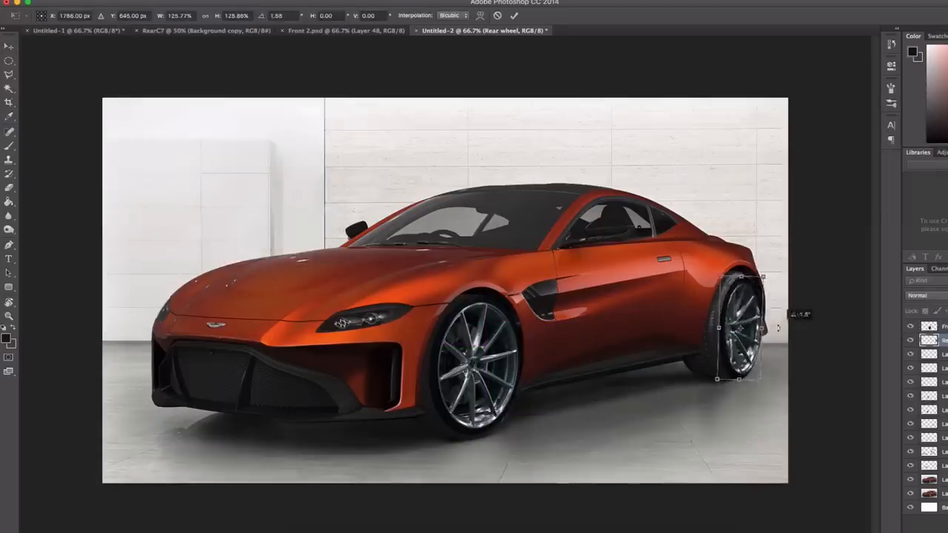
{"action": "key", "text": "Return"}
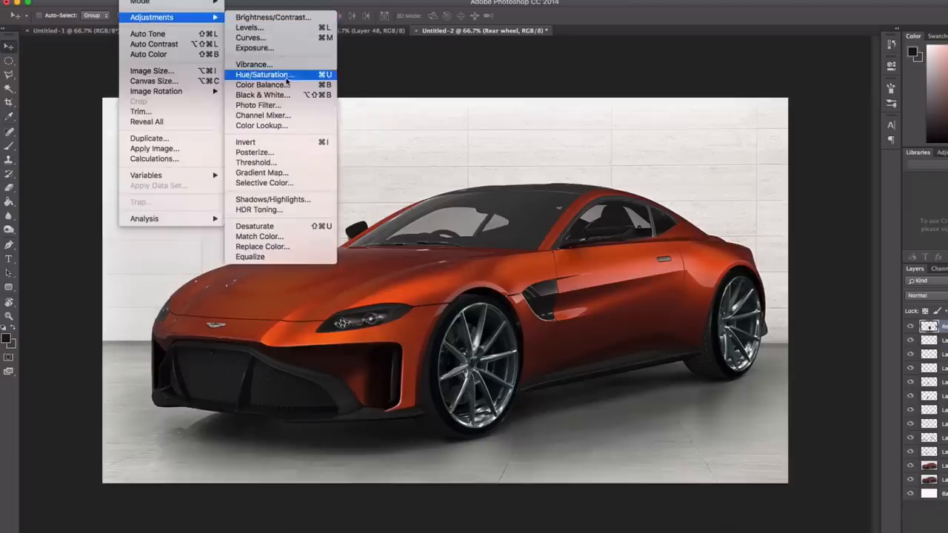
Lower the rear wheel's Lightness in Hue/Saturation so it matches the shaded rear
{"action": "left_click", "coordinate": [255, 48]}
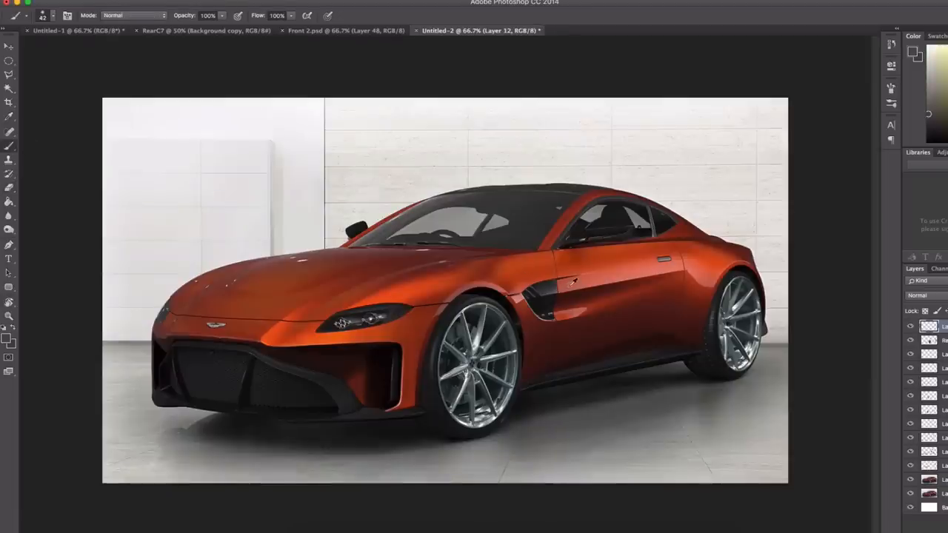
{"action": "left_click", "coordinate": [747, 223]}
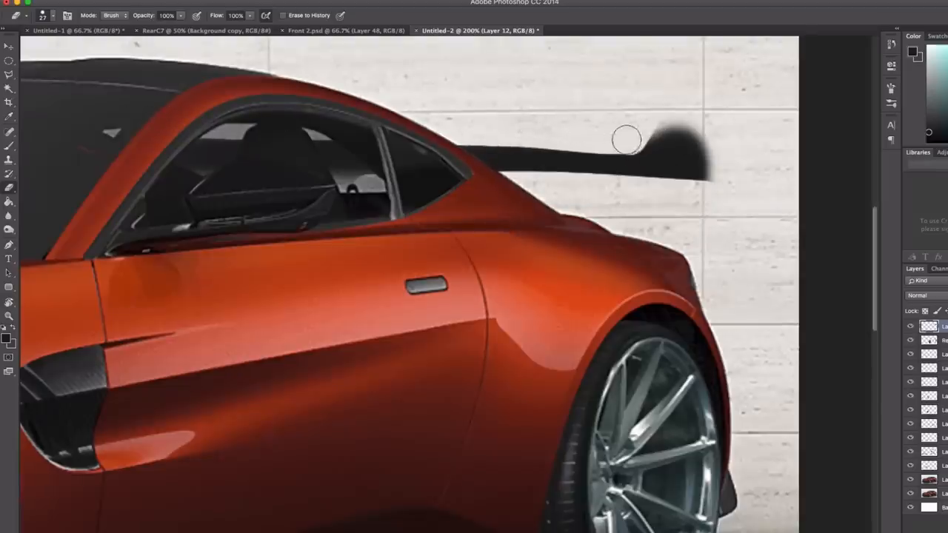
Erase and carve the black spoiler strut so its tip tapers and kicks upward cleanly
{"action": "left_click_drag", "start_coordinate": [625, 140], "coordinate": [418, 175]}
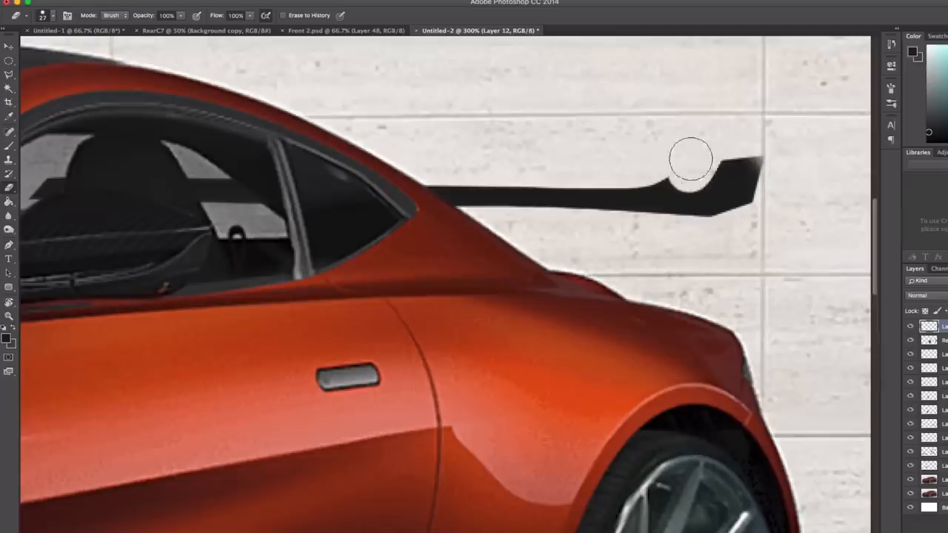
{"action": "left_click_drag", "start_coordinate": [693, 160], "coordinate": [758, 222]}
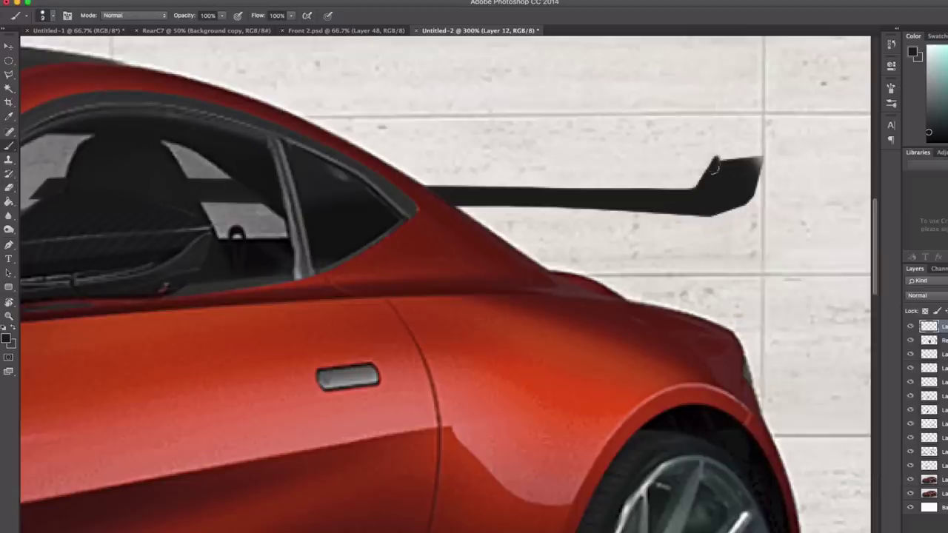
{"action": "left_click_drag", "start_coordinate": [714, 170], "coordinate": [749, 163]}
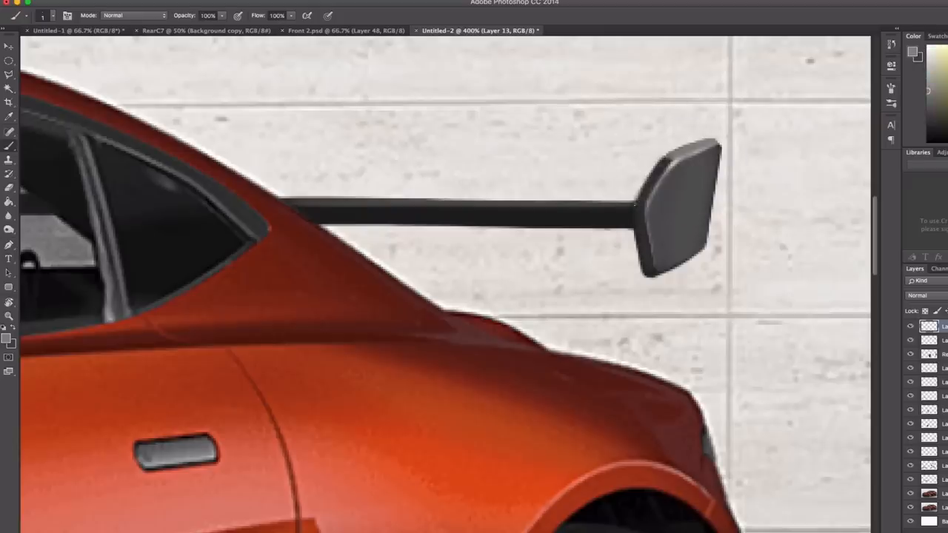
Fit the whole Vantage on screen after painting the dark grey end plate at the spoiler tip
{"action": "key", "text": "cmd+0"}
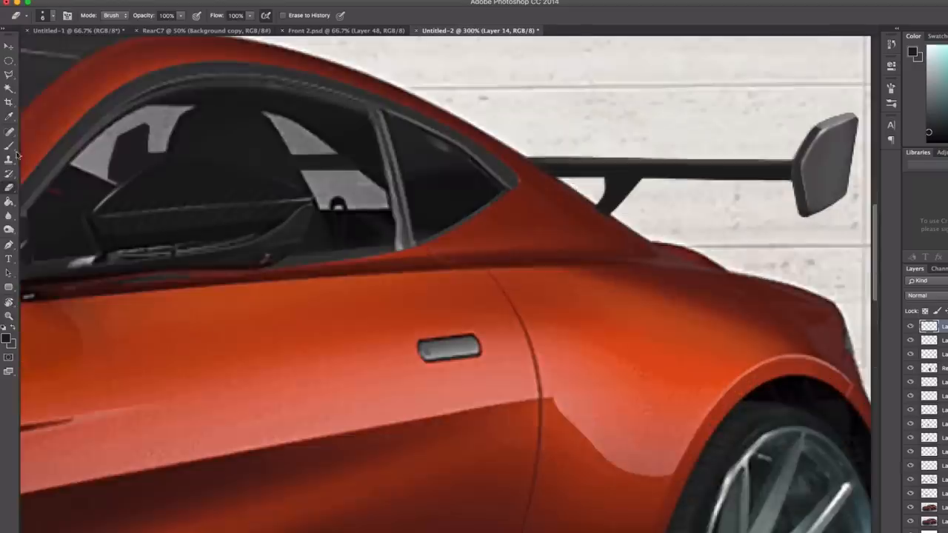
{"action": "mouse_move", "coordinate": [625, 237]}
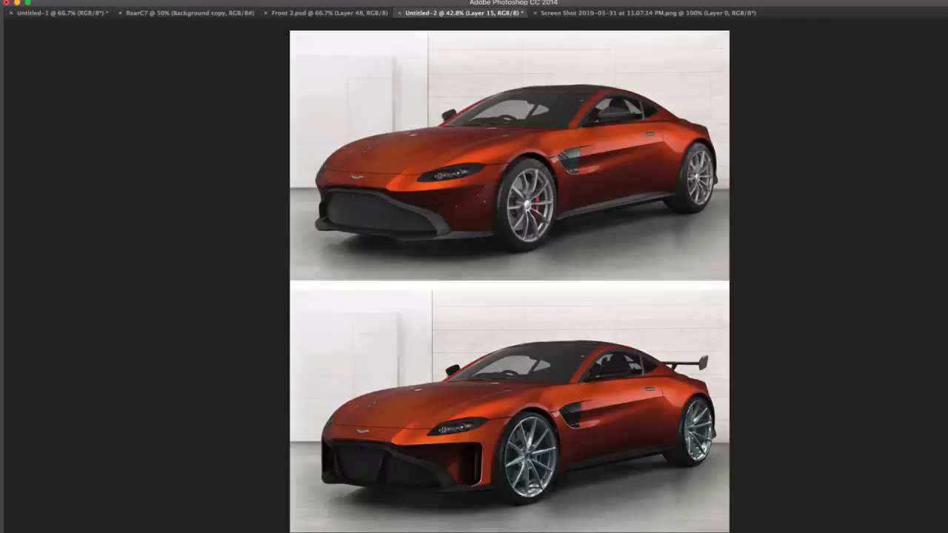
Switch to the Vantage.psd document to show the finished redesigned car alone
{"action": "left_click", "coordinate": [548, 12]}
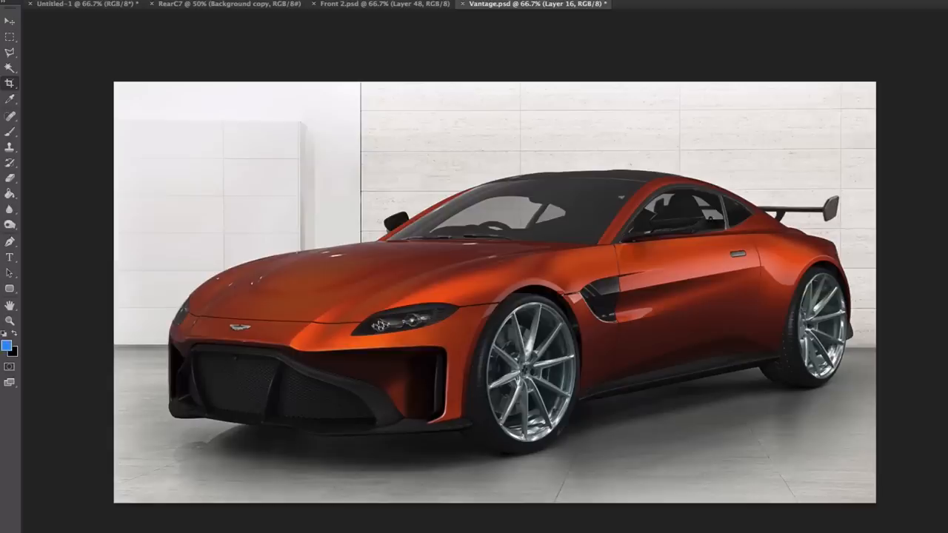